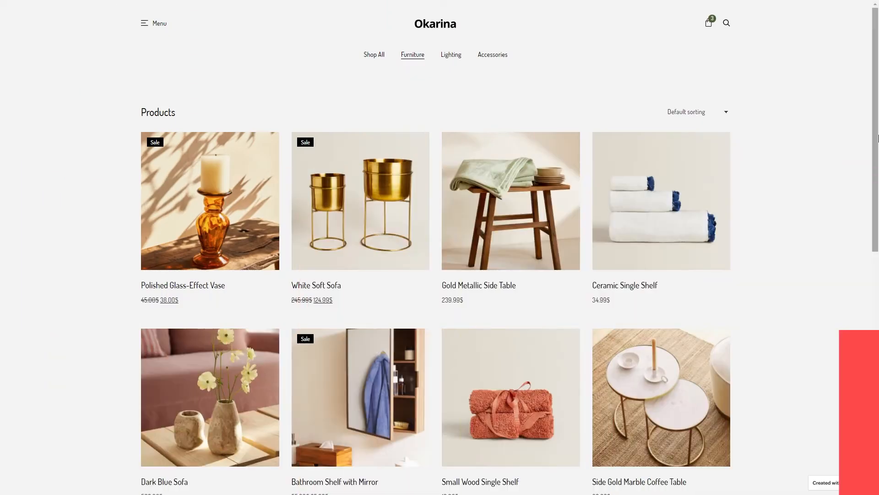
- Set popup width to 700 px, hide the close button, and use Fade In/Fade Out animations
scroll(down, 3)
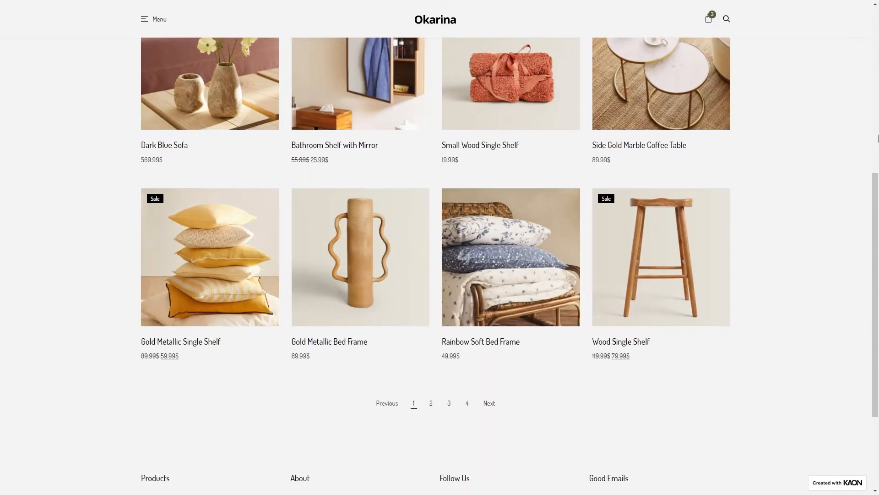
scroll(down, 3)
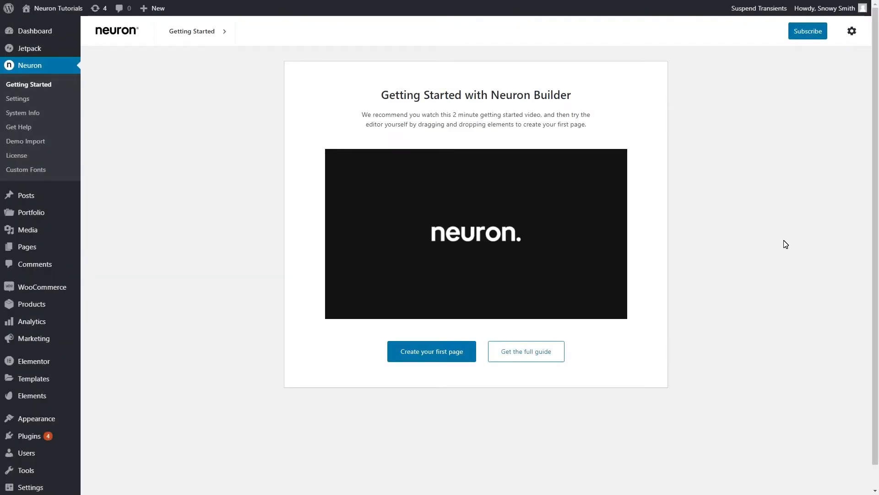
mouse_move(589, 306)
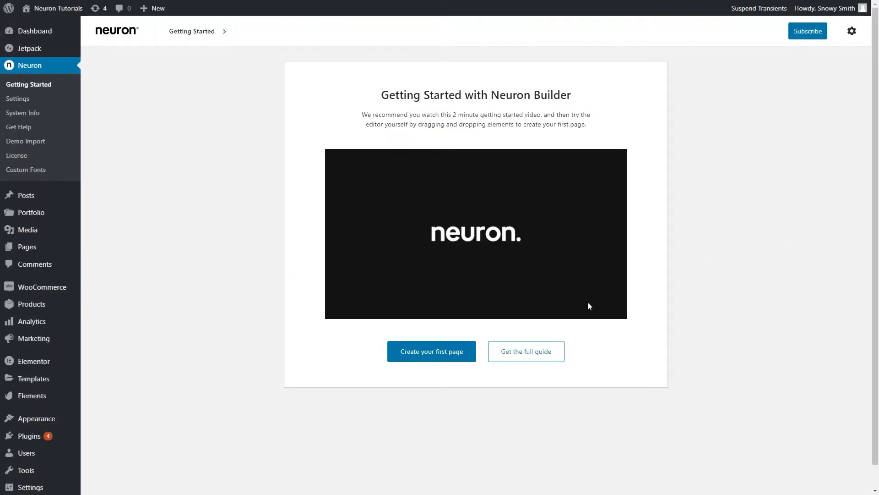
click(33, 378)
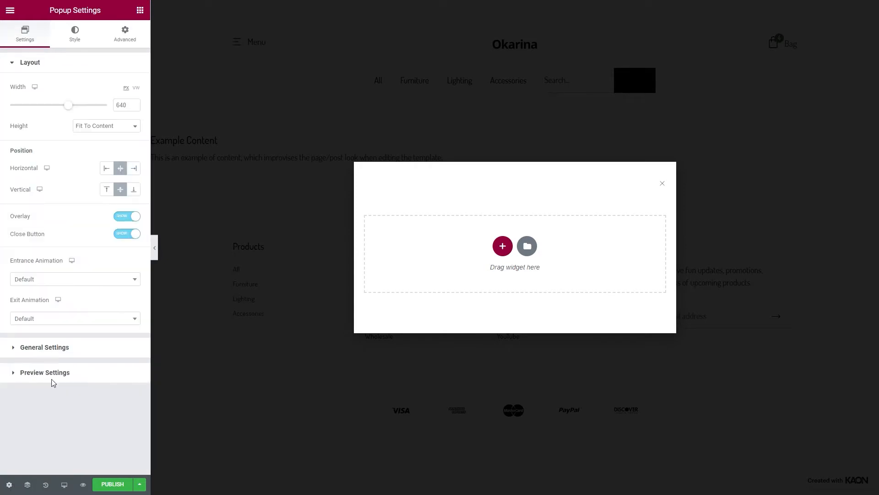
click(121, 105)
text(700)
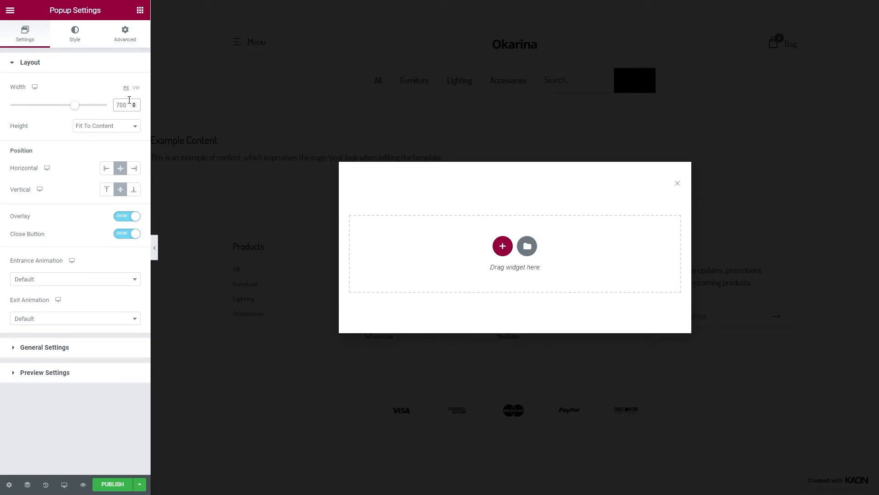
click(127, 233)
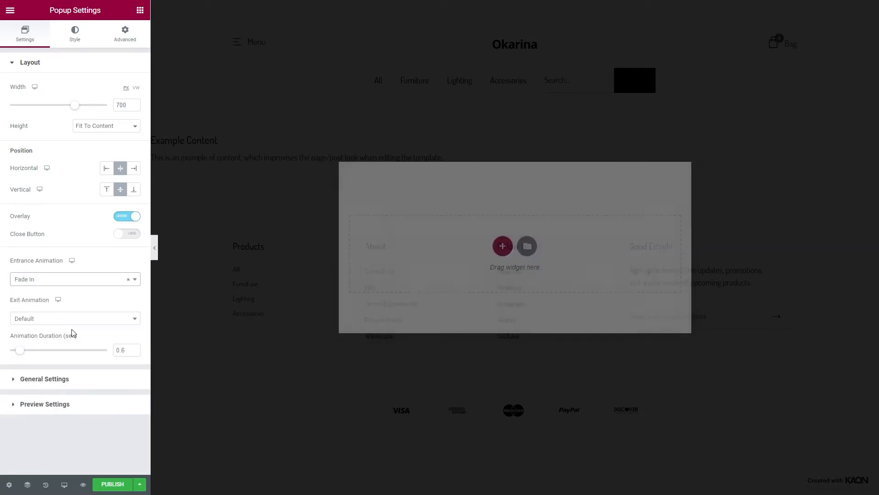
click(73, 318)
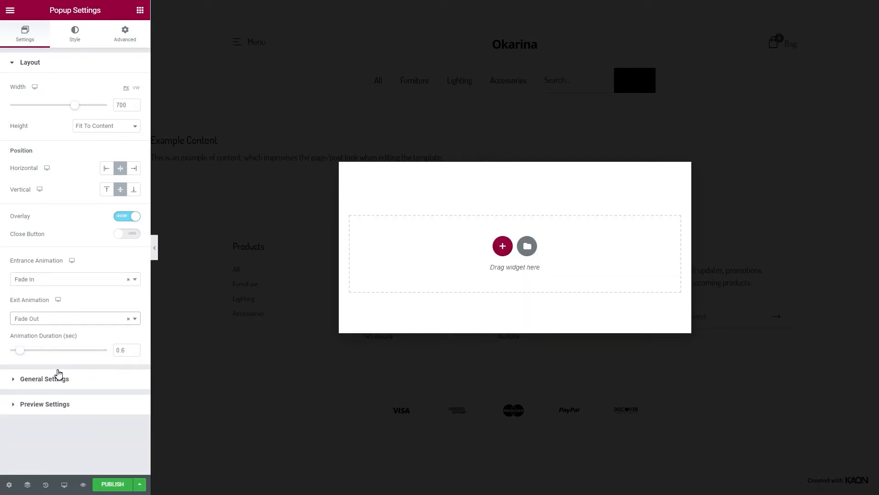
mouse_move(484, 247)
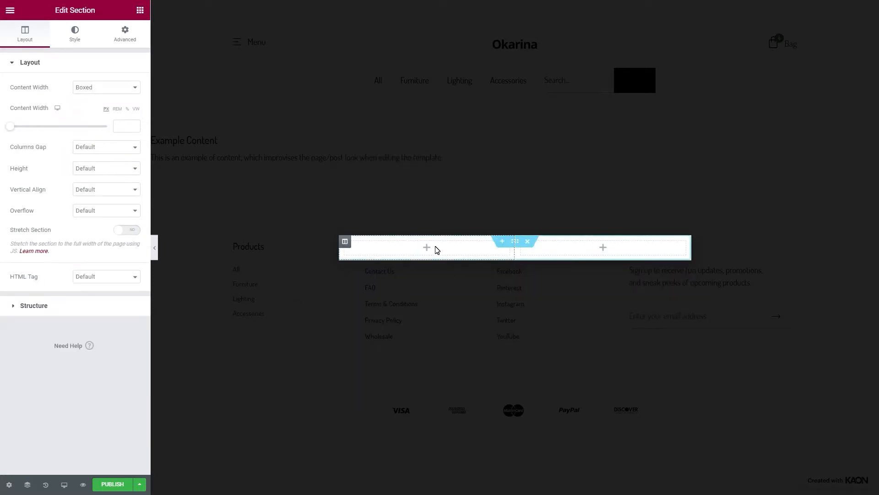
- Give the two-column section a black background and give the left column 25 px top padding
click(75, 33)
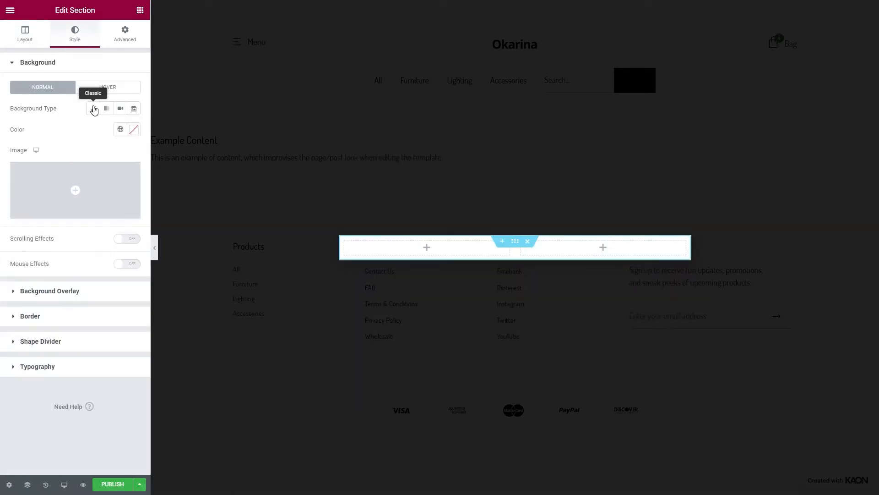
click(93, 109)
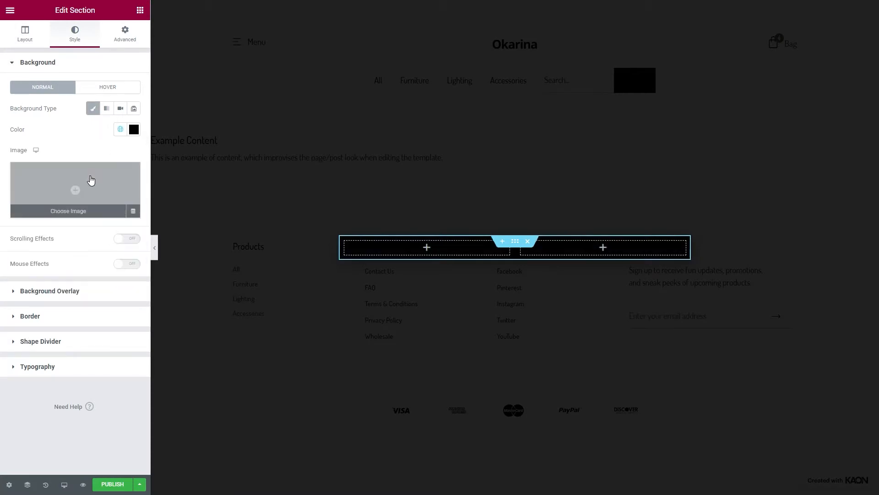
click(345, 242)
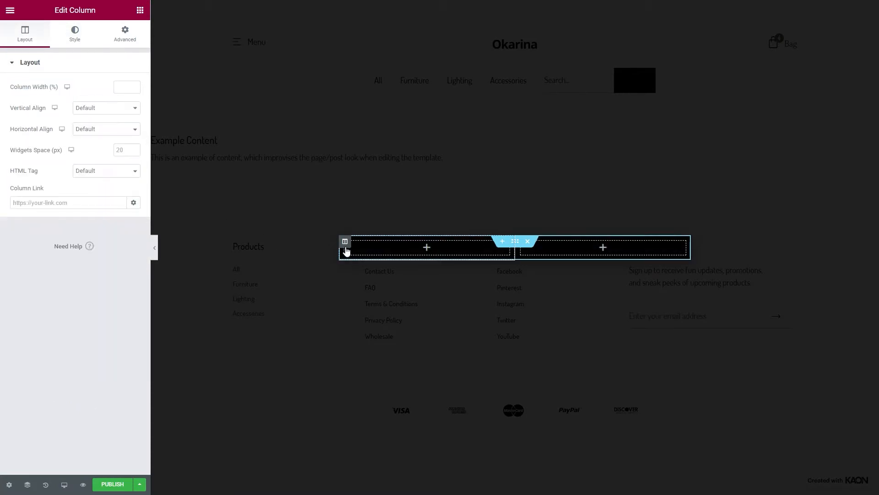
click(124, 33)
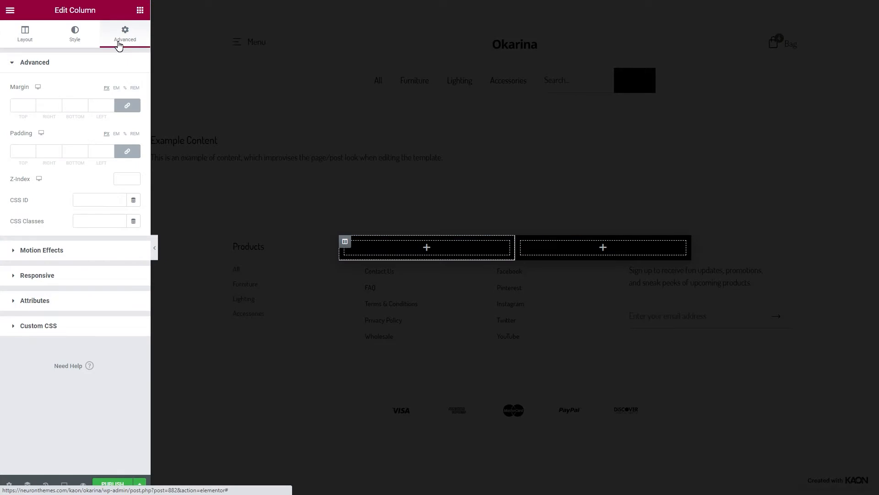
click(23, 151)
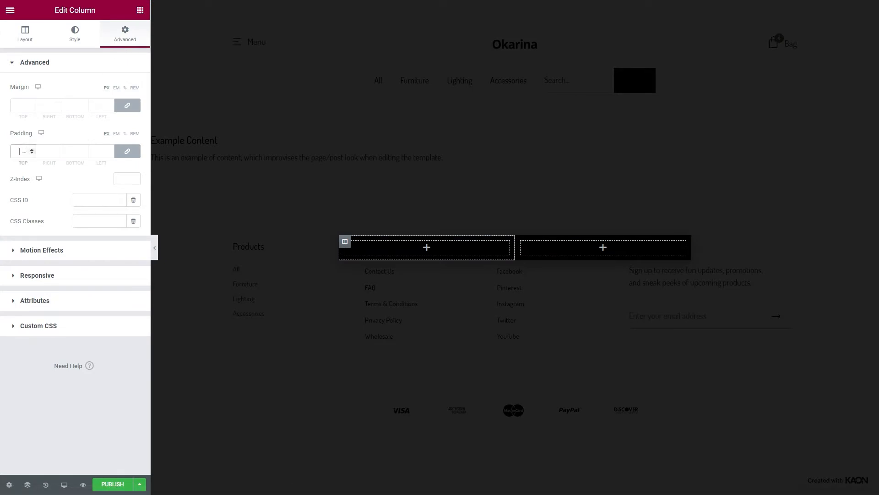
text(25)
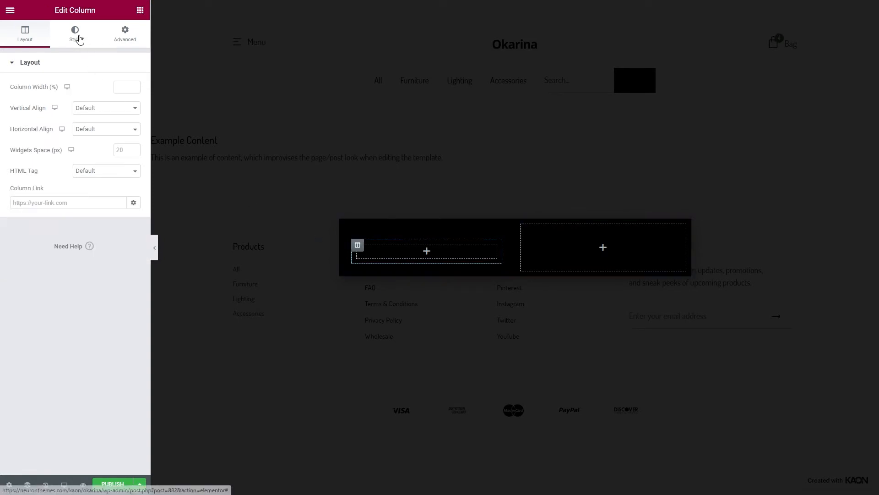
- Make the left column white with a -70 px top margin and 120 padding
click(74, 34)
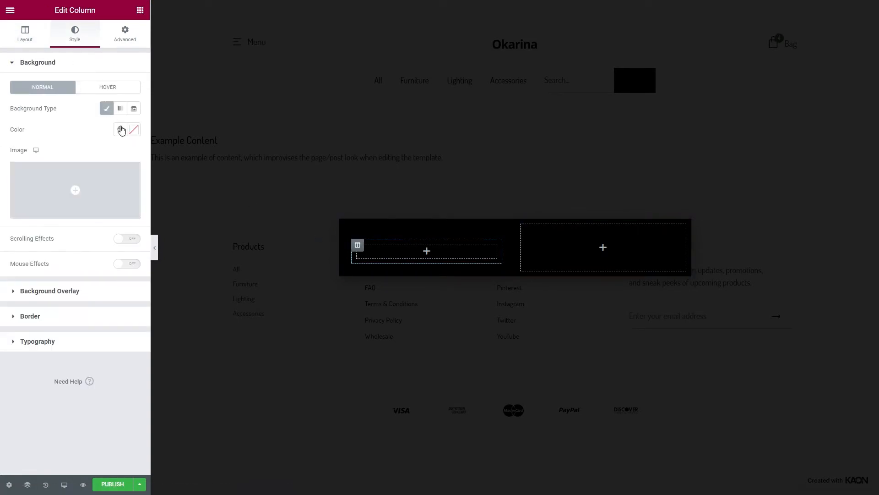
click(120, 130)
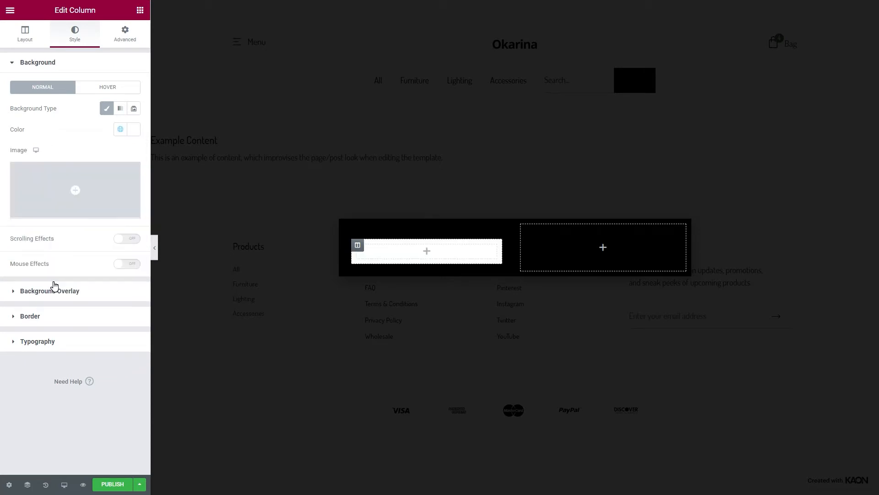
click(125, 32)
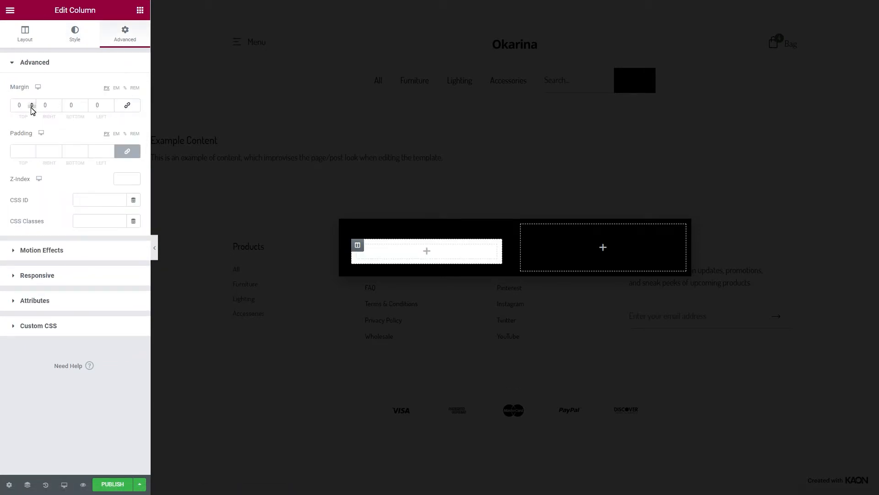
text(-70)
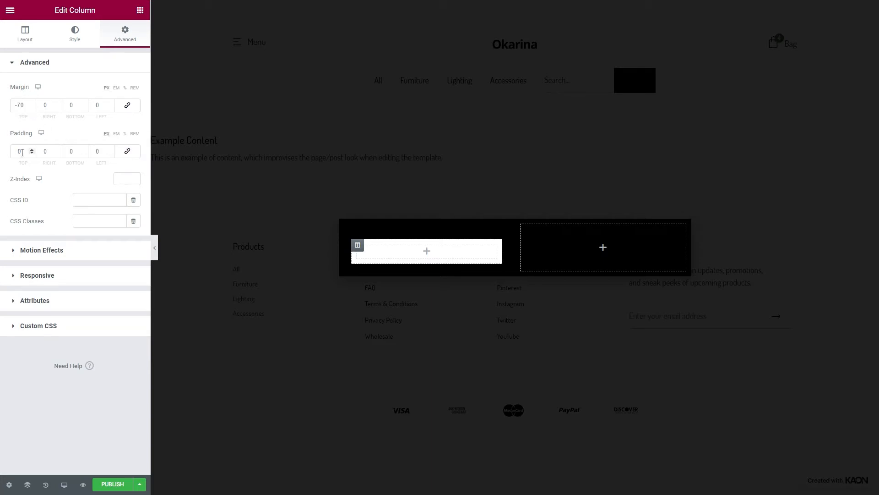
text(120)
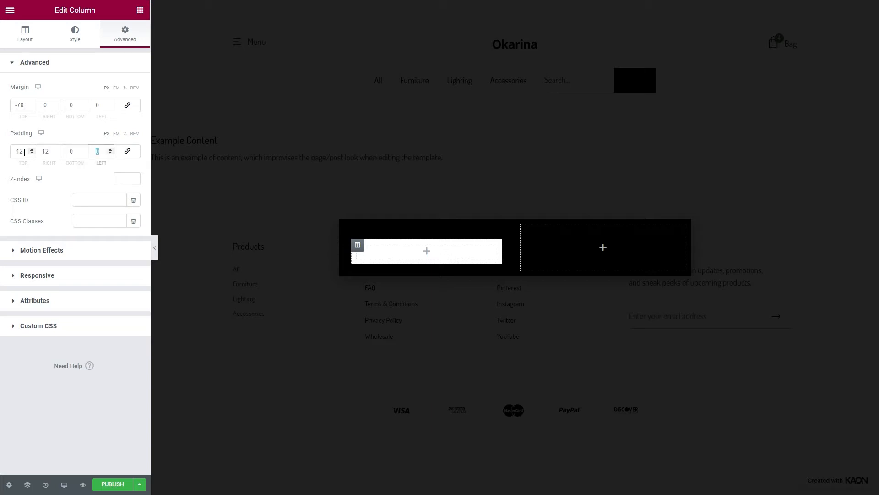
click(140, 10)
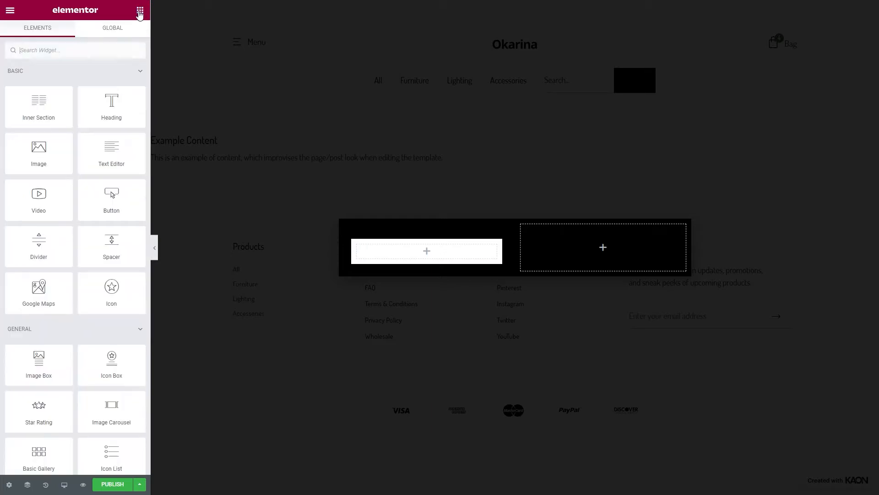
- Add a Products widget to the left column showing one full-size product with add-to-cart toggled
text(products)
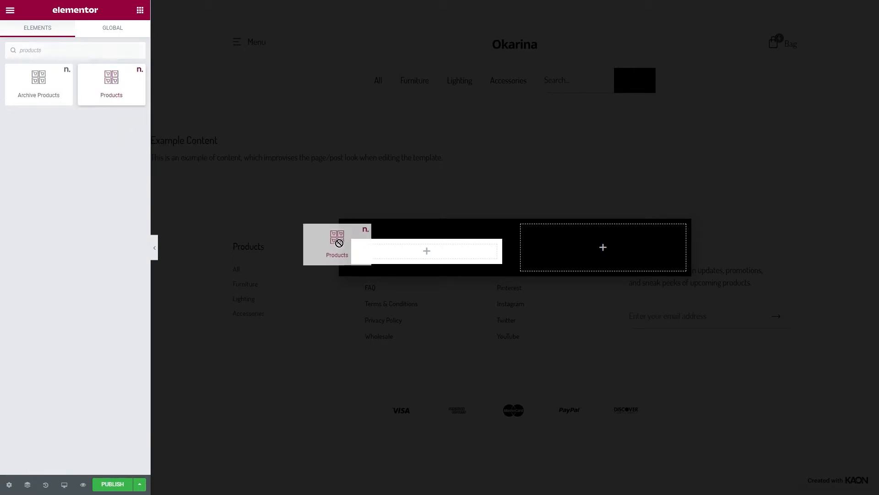
drag(337, 247, 426, 249)
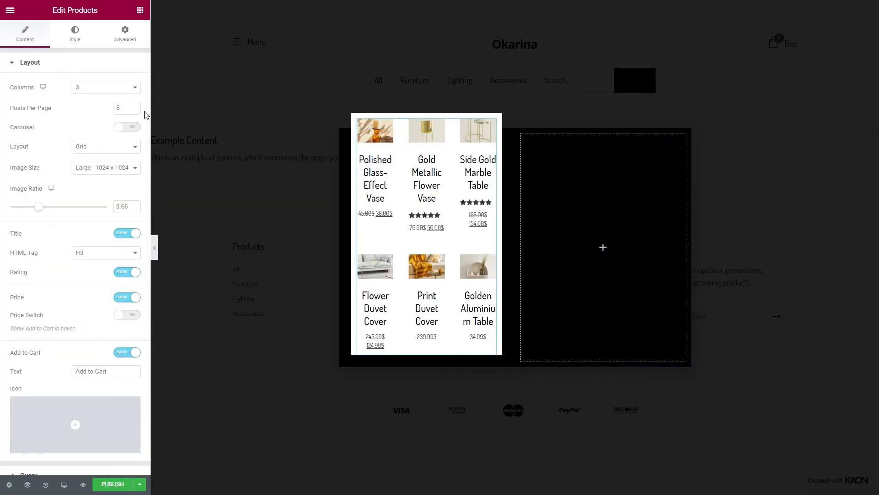
click(106, 87)
text(1)
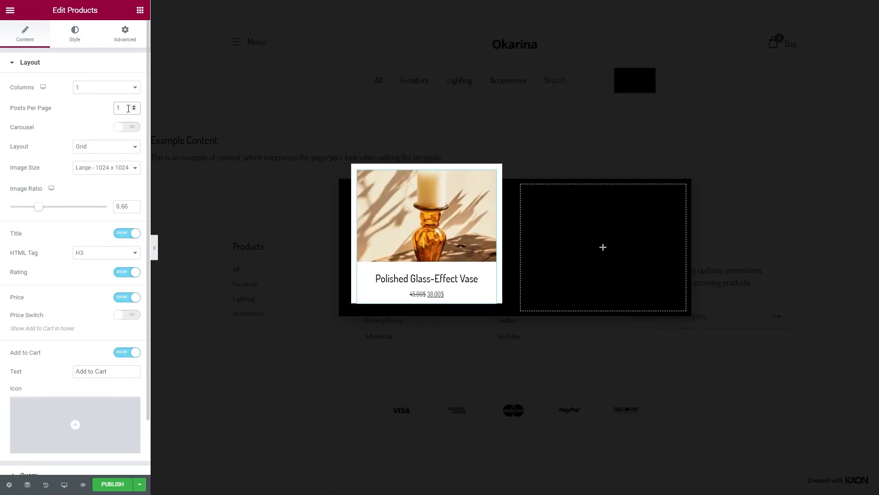
click(106, 167)
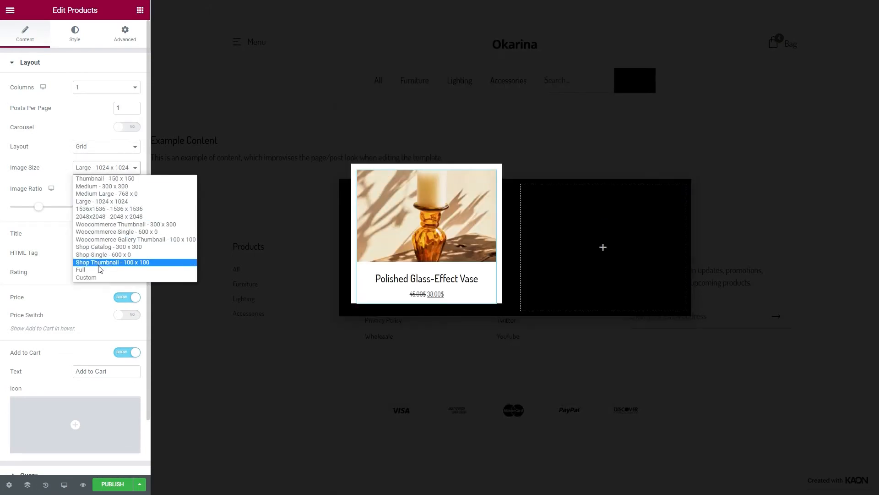
click(81, 270)
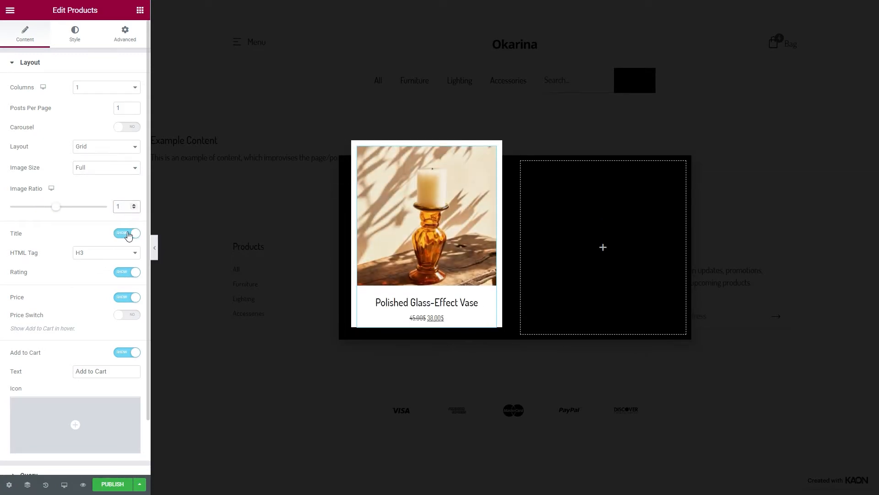
click(127, 272)
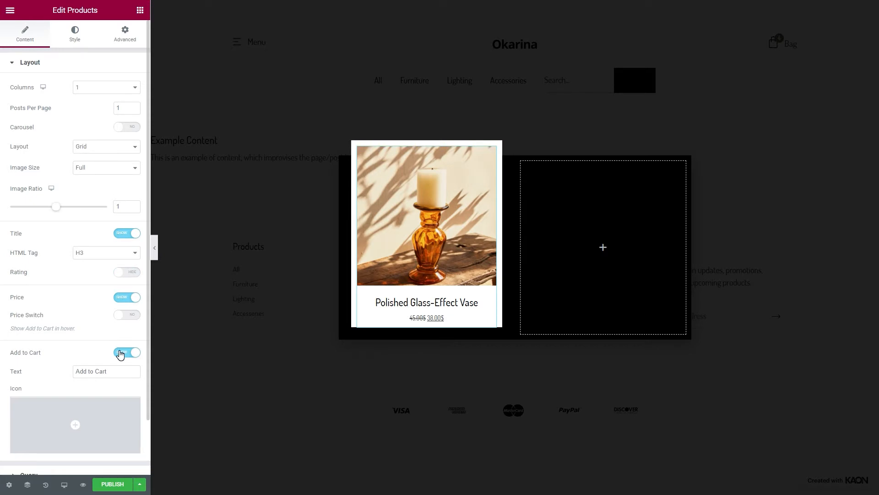
click(127, 352)
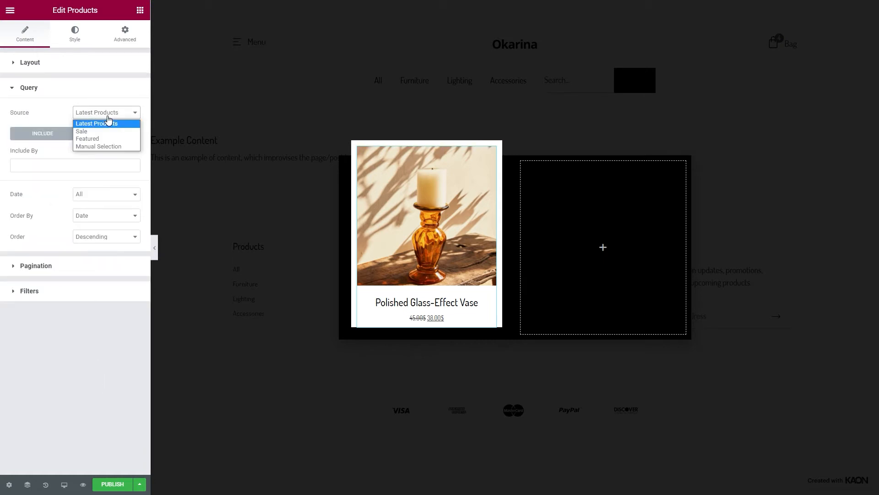
- Switch the product query source to Manual Selection, including products by Term
click(98, 147)
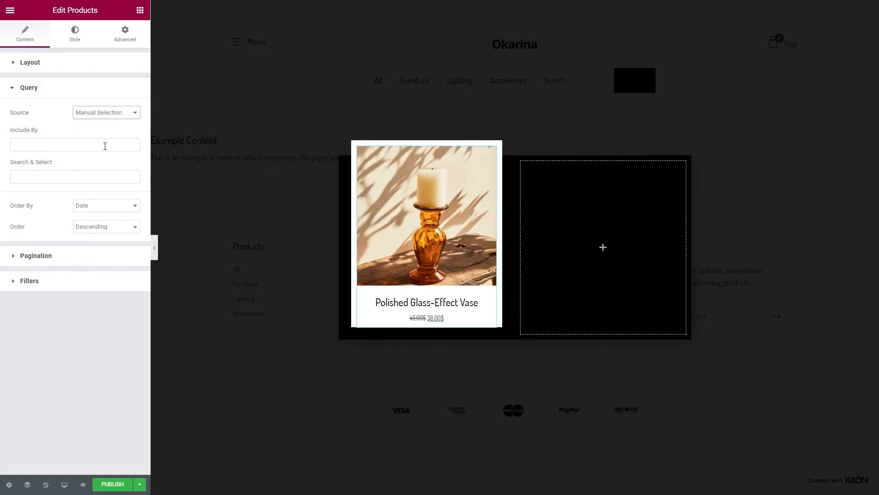
click(75, 145)
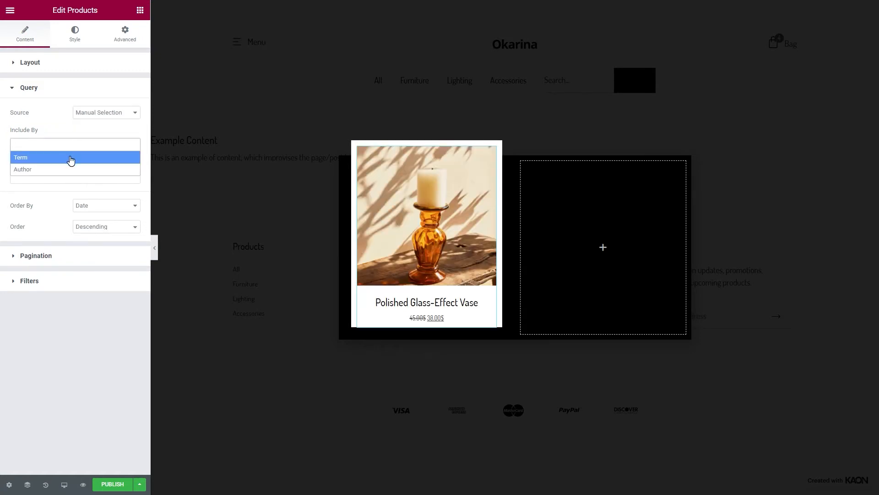
click(20, 157)
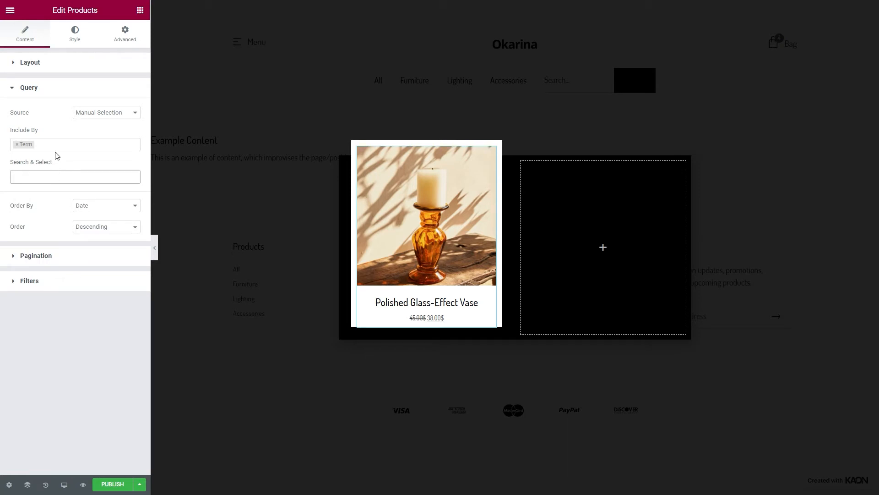
click(74, 34)
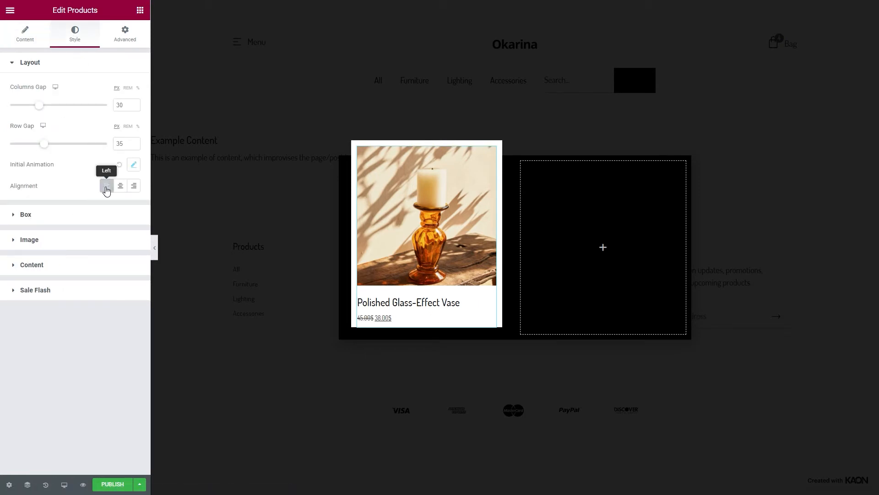
- Left-align the vase card, set title line height to 26, and colour the price Tuscany
click(106, 185)
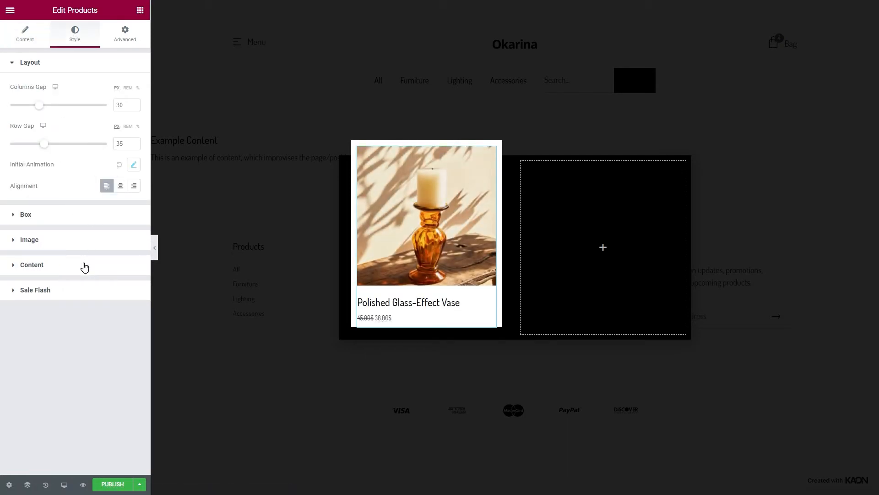
click(32, 265)
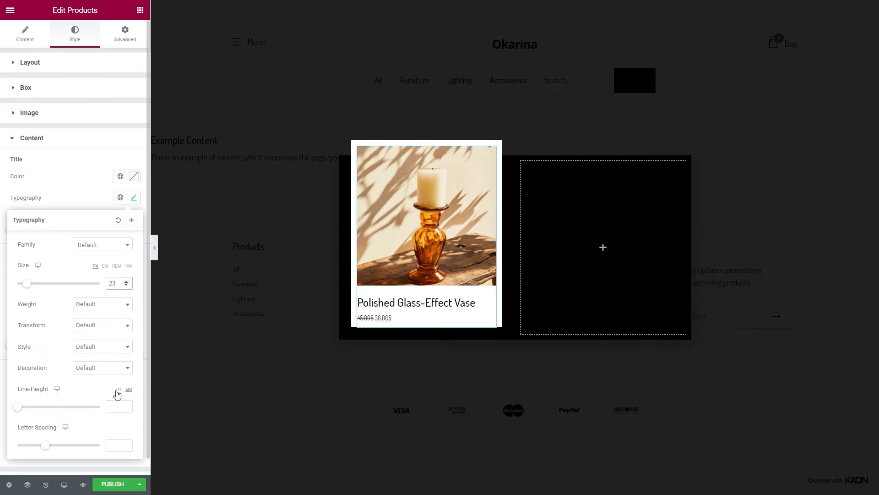
text(26)
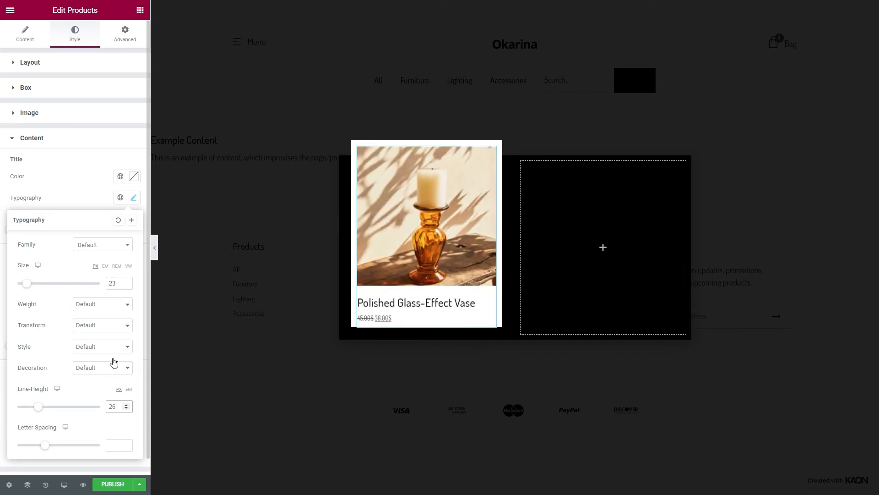
click(120, 271)
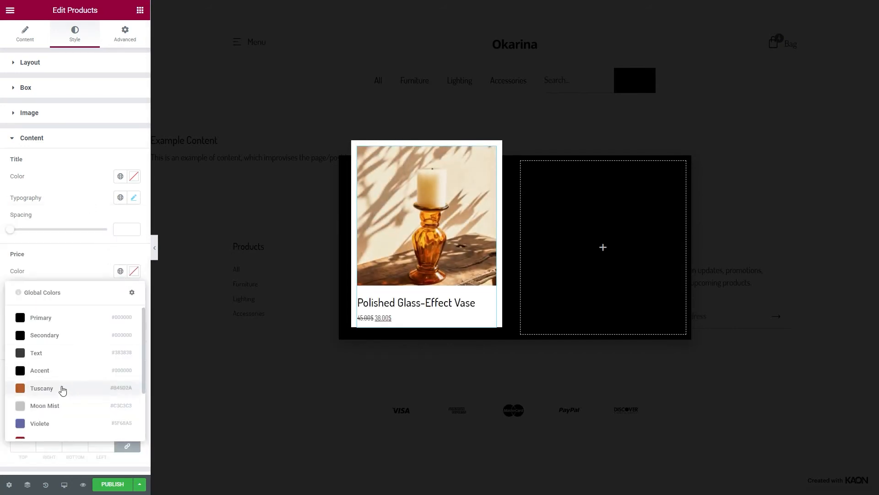
click(40, 387)
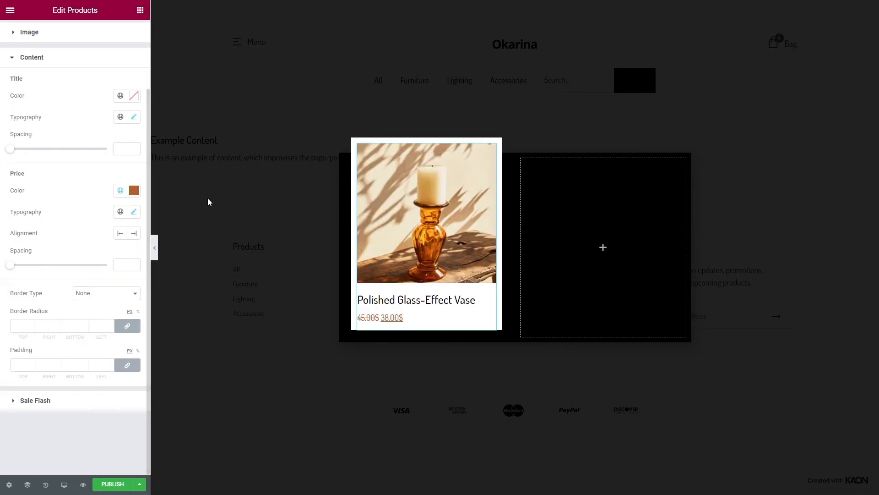
click(521, 159)
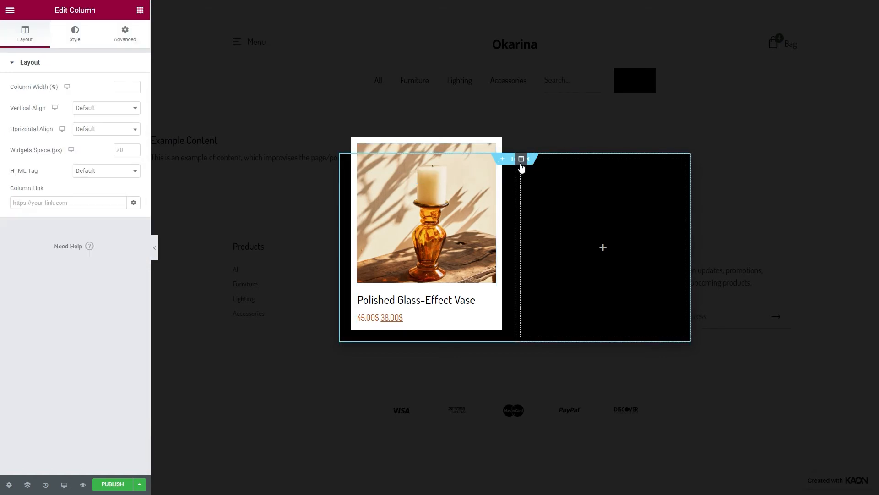
- Enter 40 as the right column's padding in the Advanced settings
click(125, 33)
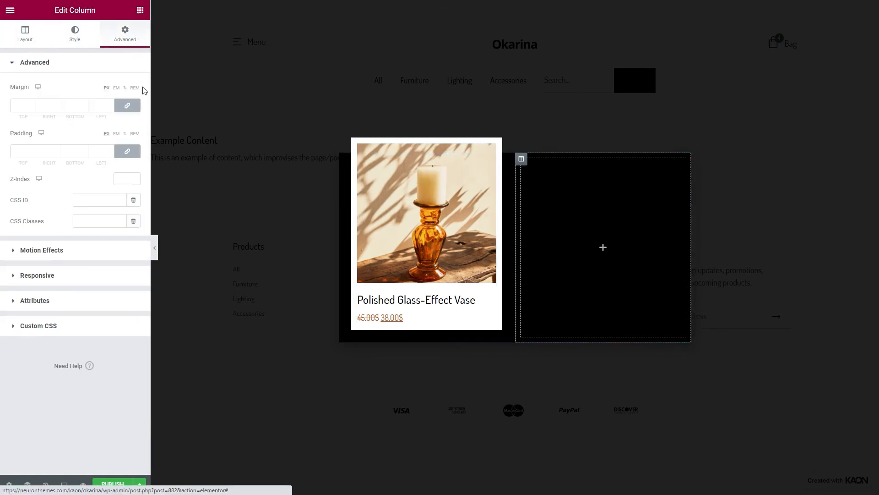
click(23, 150)
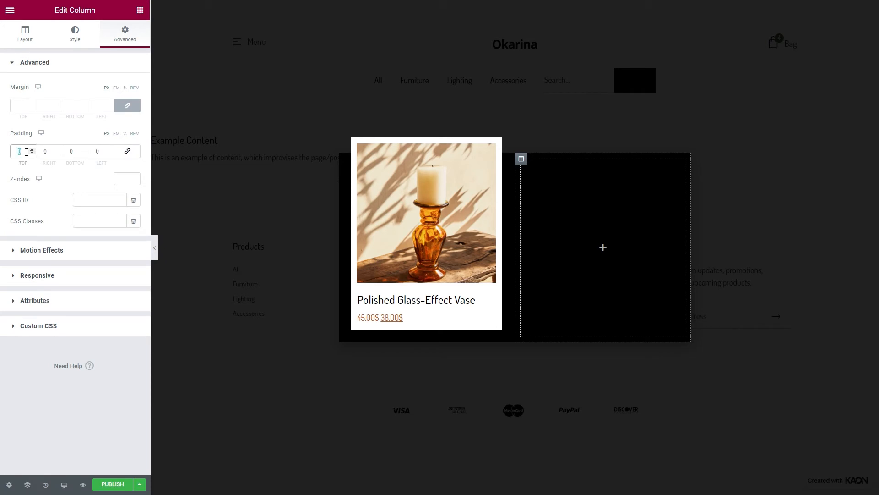
text(40)
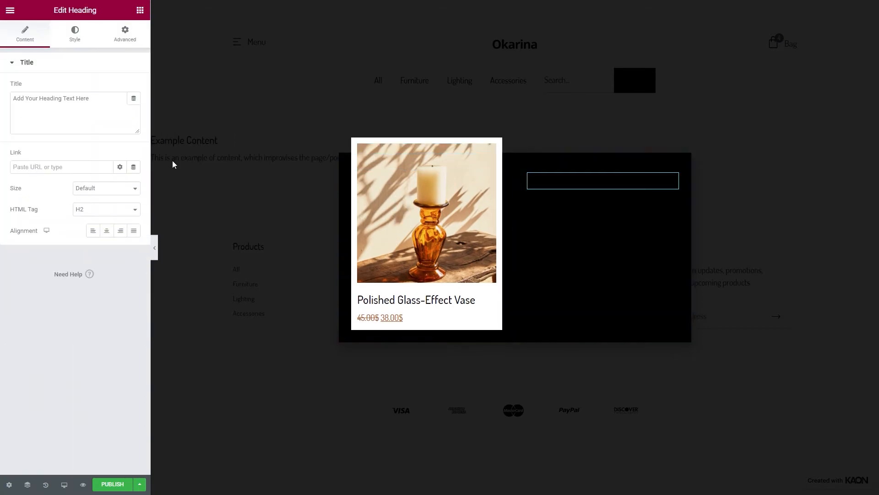
- Enter the 'Crafted Beauty / Furnishing your Life' headline and apply a global typography preset
text(Crafted Beauty <br> Furnishing your Life)
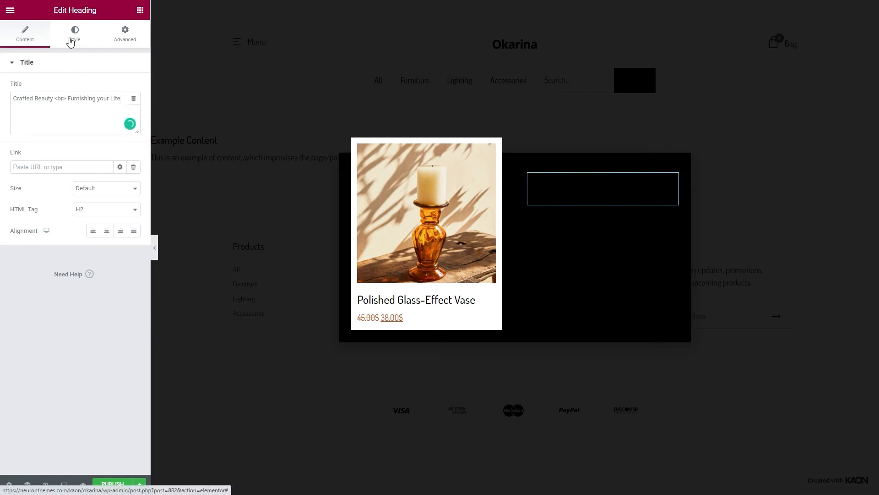
click(74, 33)
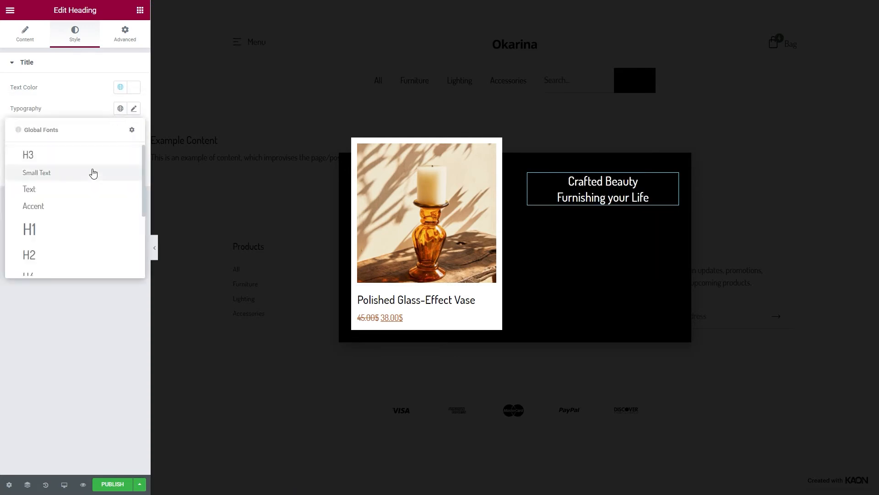
click(37, 173)
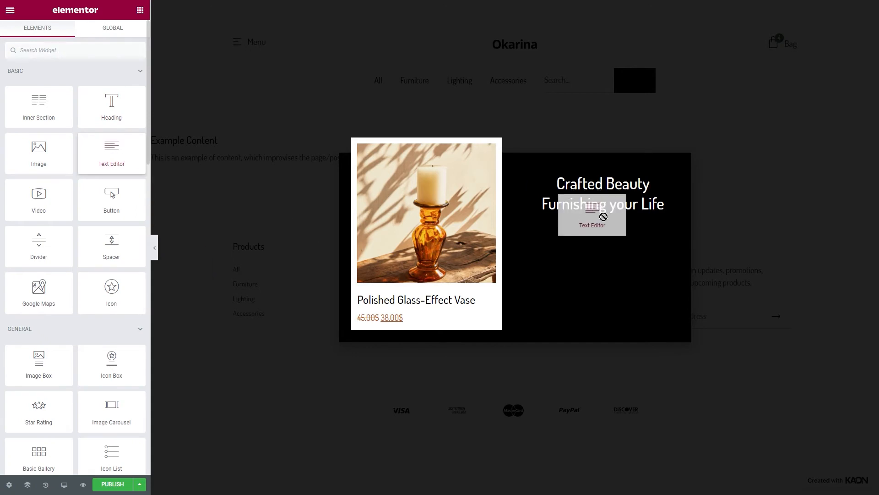
- Add a white description: 'Add this beautiful glass-effect vase to any furniture and get 30% off today only!'
click(592, 216)
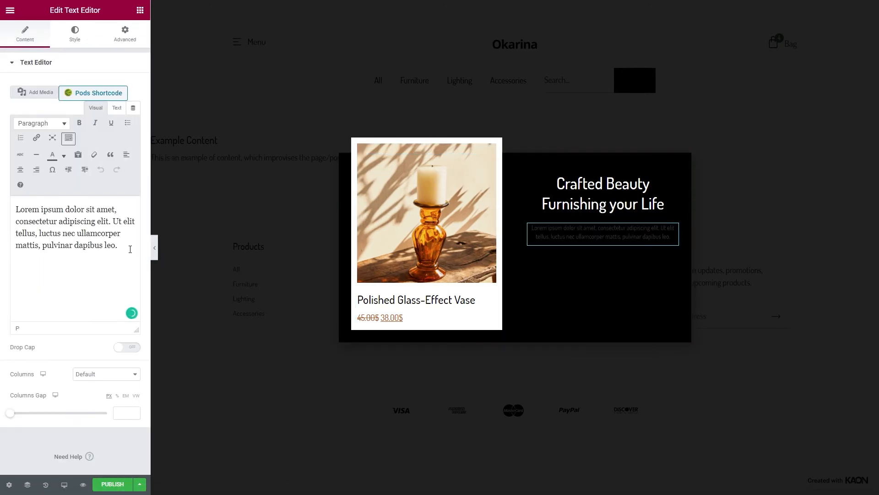
text(Add this beautiful glass-effect vase to any furniture and get 30% off today only!)
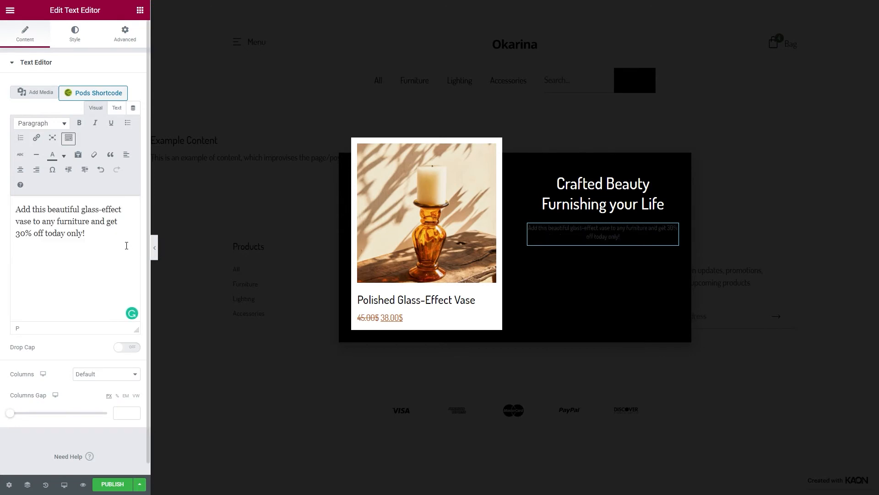
click(74, 33)
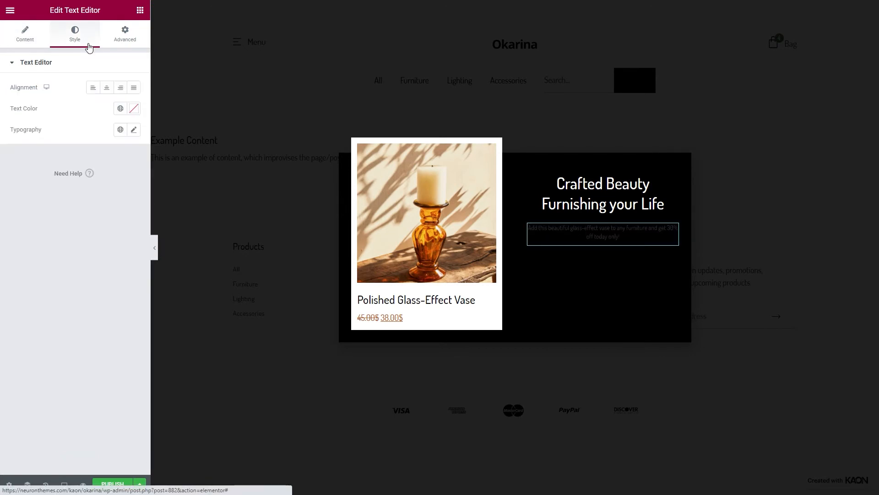
click(119, 108)
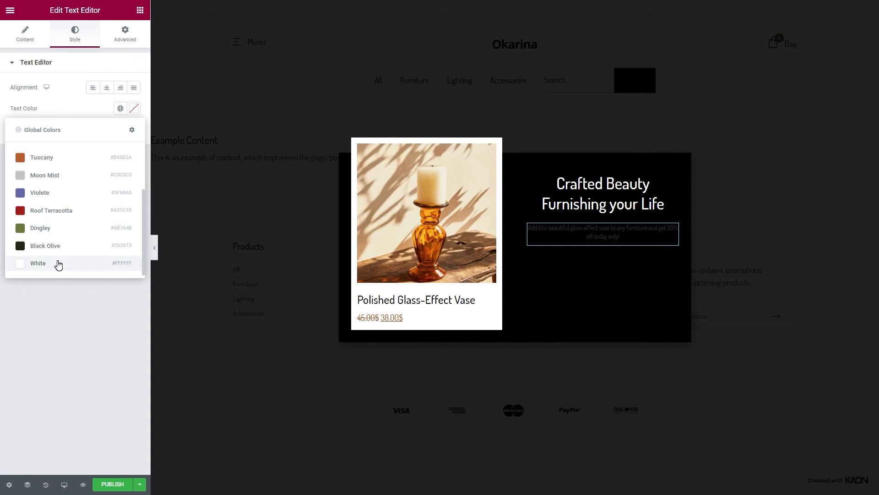
click(37, 262)
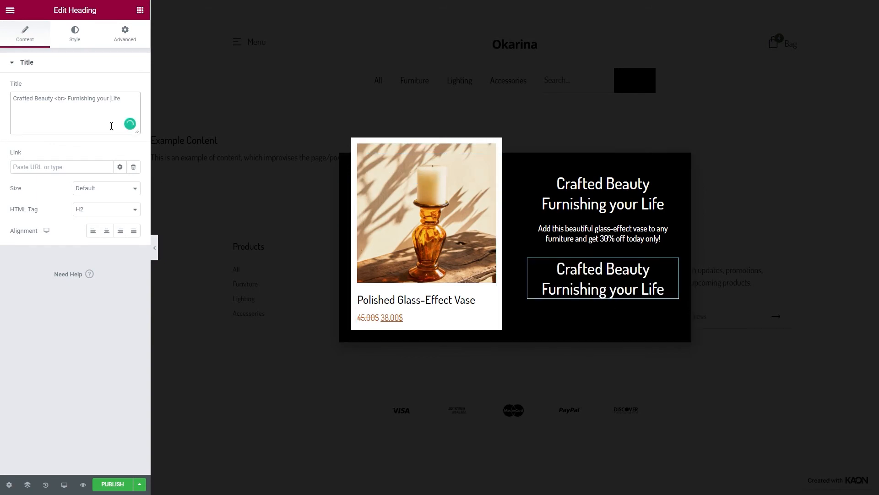
- Set the link text's typography decoration and give it a bottom padding of 55
click(74, 32)
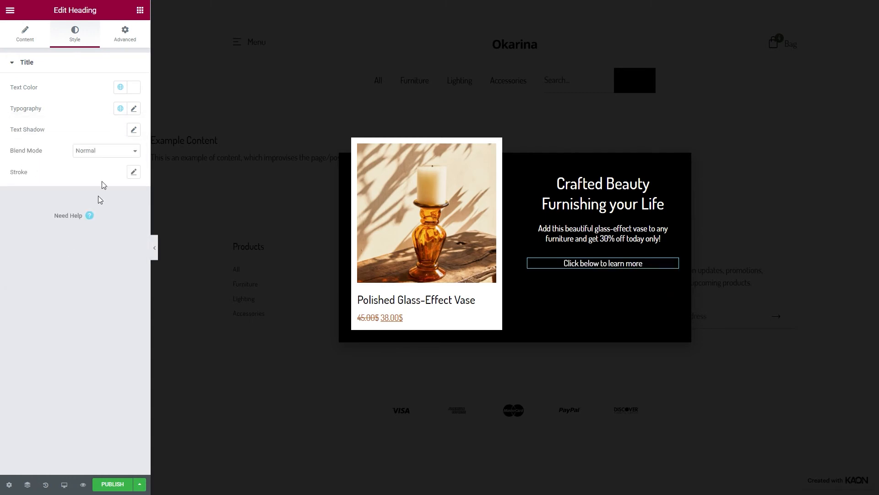
click(134, 108)
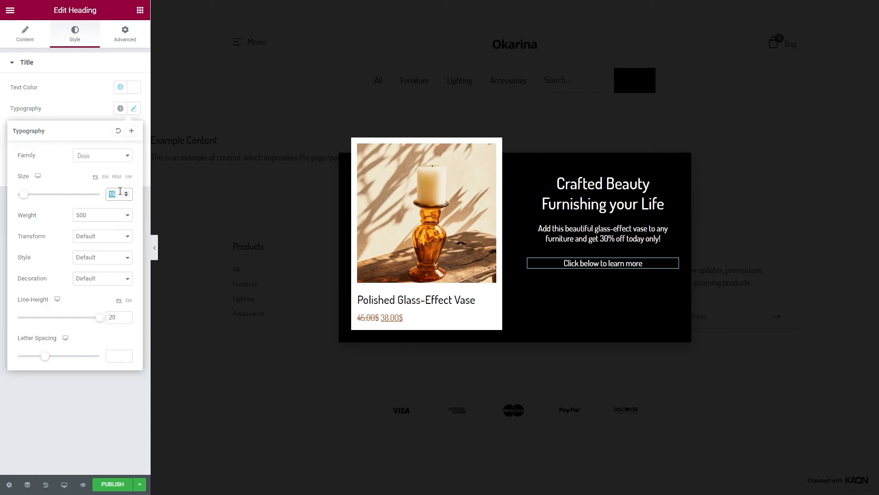
click(103, 278)
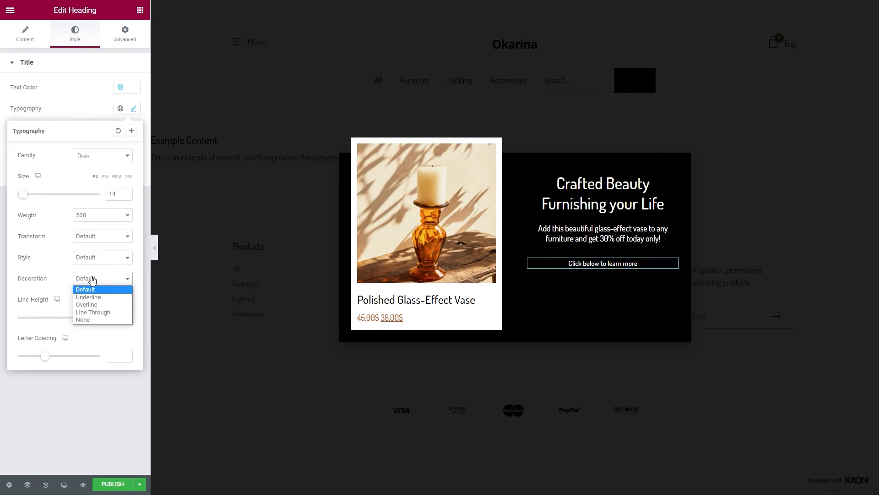
click(124, 33)
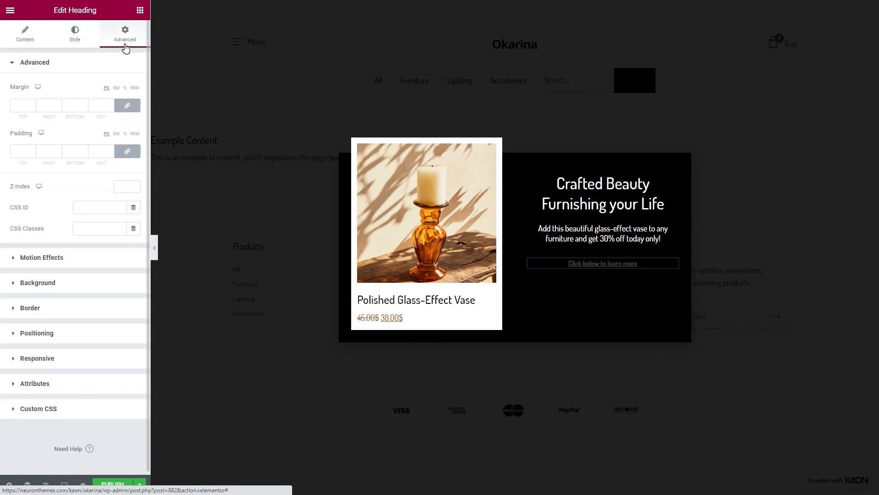
click(75, 152)
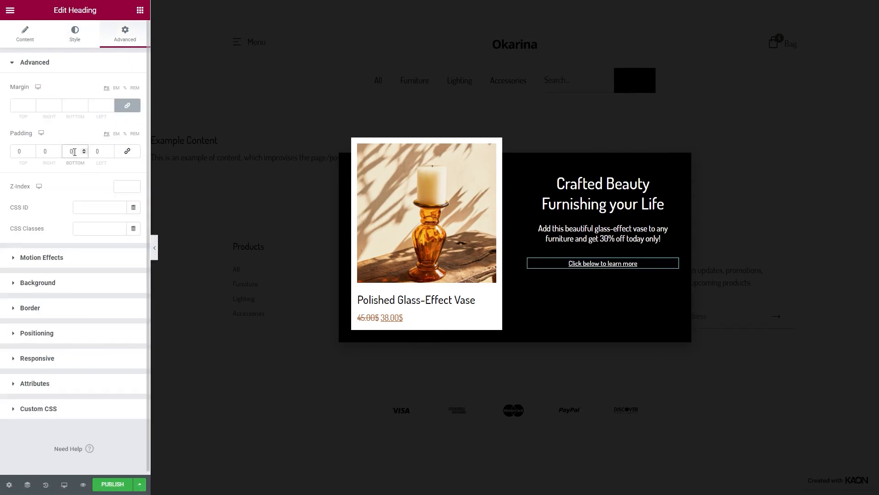
text(55)
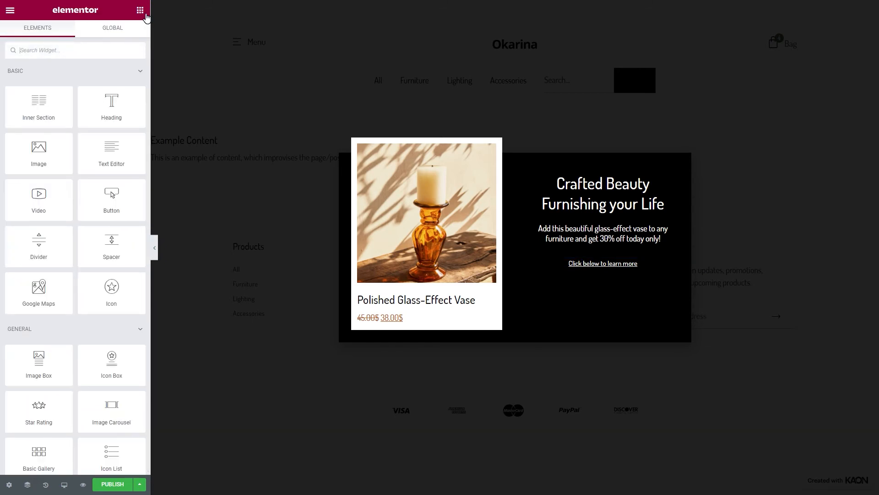
- Add a Button widget below the link text labelled 'Redeem This Offer Now'
drag(110, 195, 604, 291)
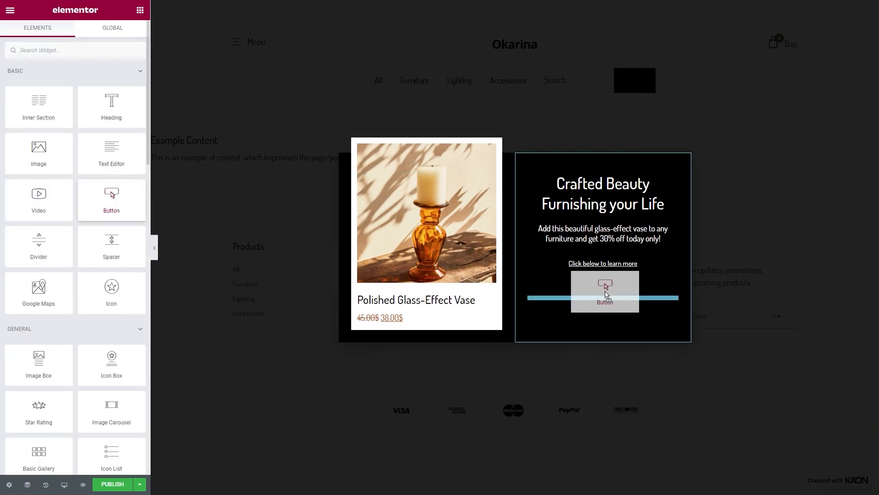
click(605, 297)
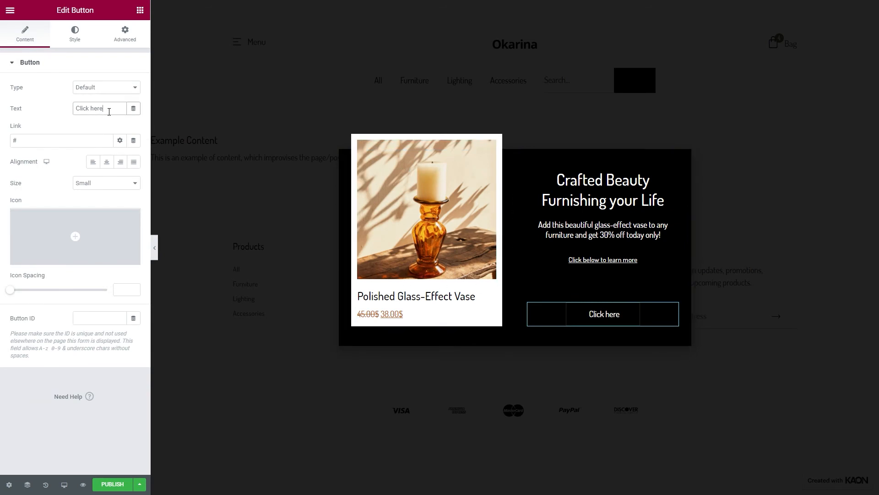
text(Redeem This Offer Now)
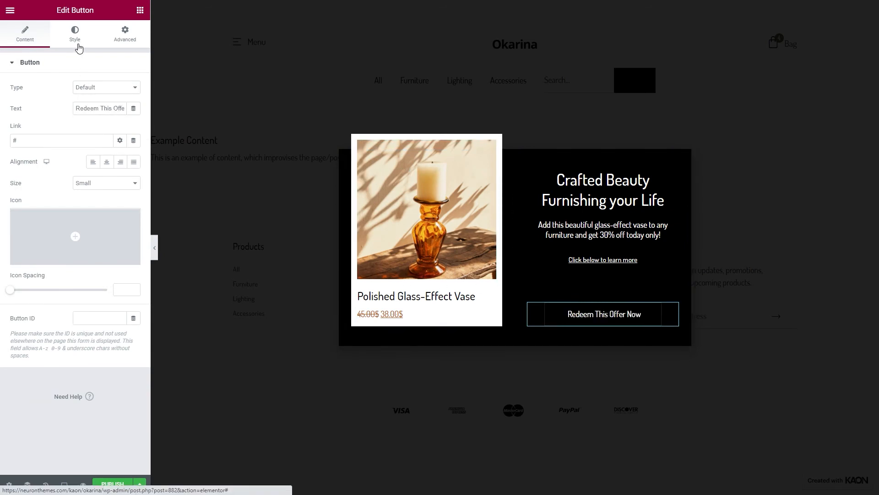
- Set the button's background colour to the global White
click(74, 33)
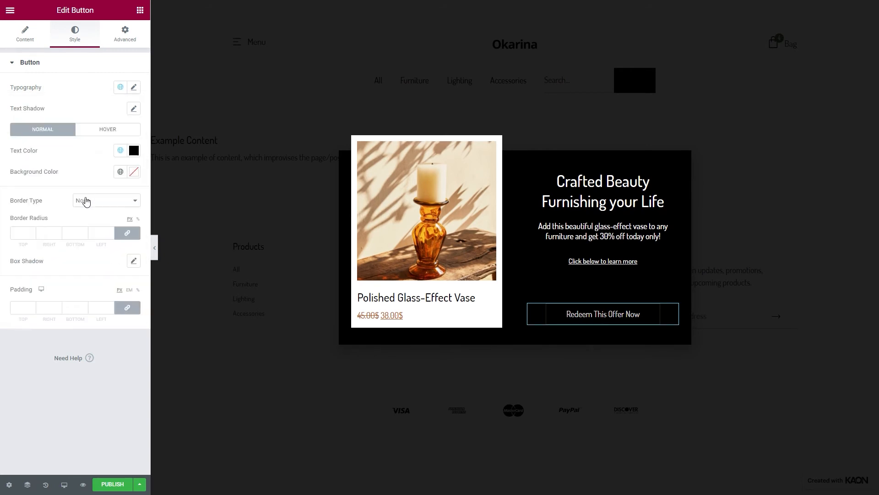
click(119, 171)
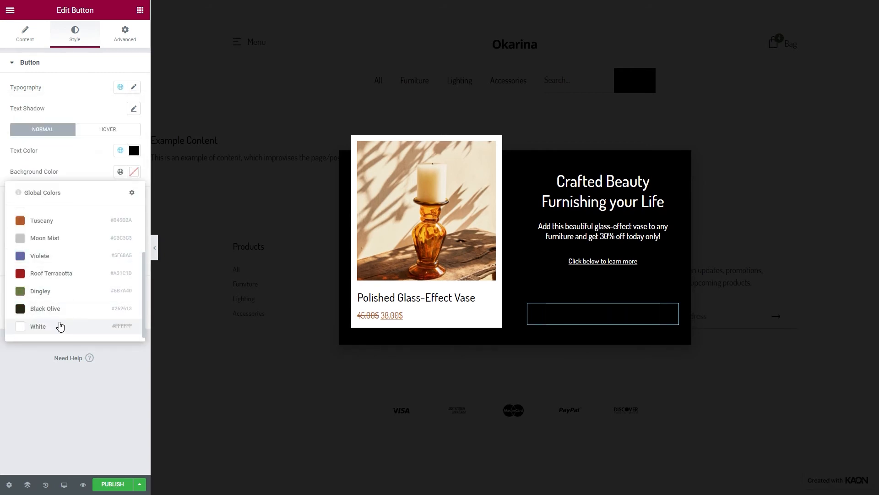
click(37, 326)
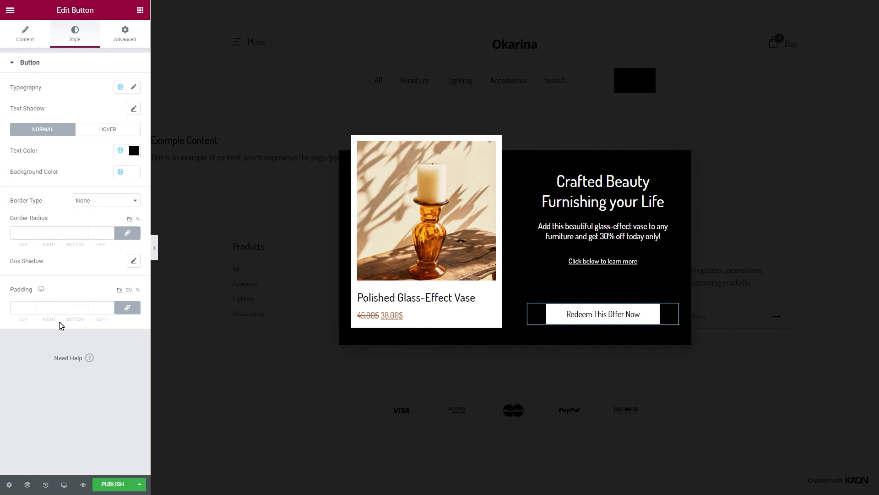
click(113, 484)
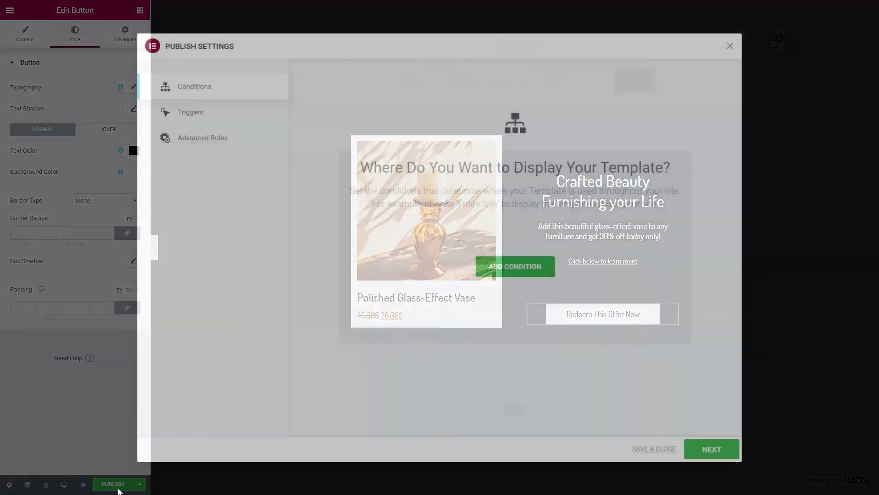
- Add an Include condition targeting the WooCommerce product category Furniture
click(514, 265)
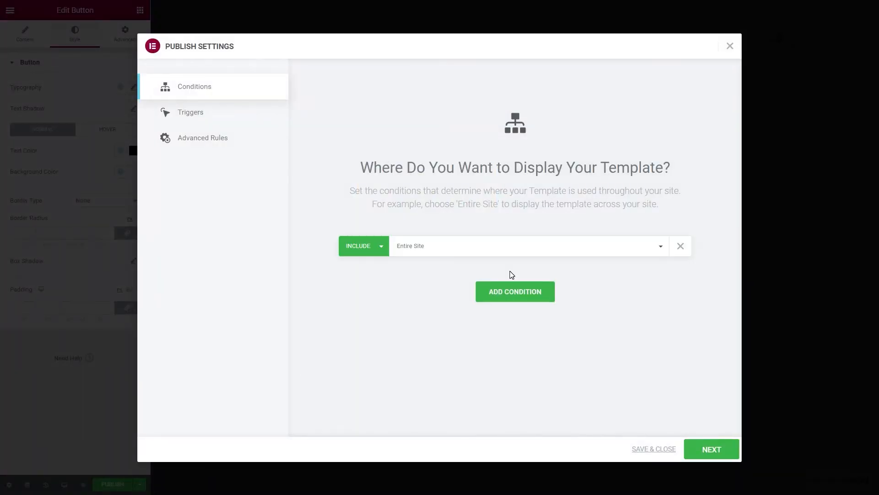
click(528, 246)
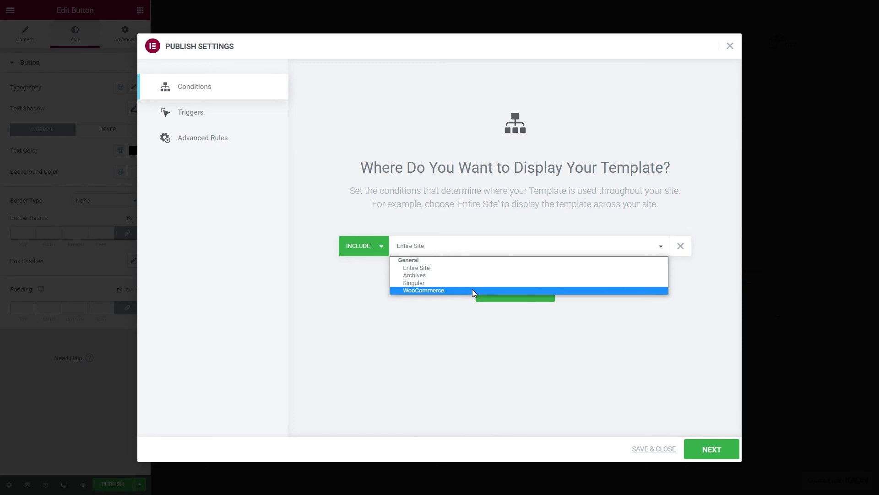
click(423, 290)
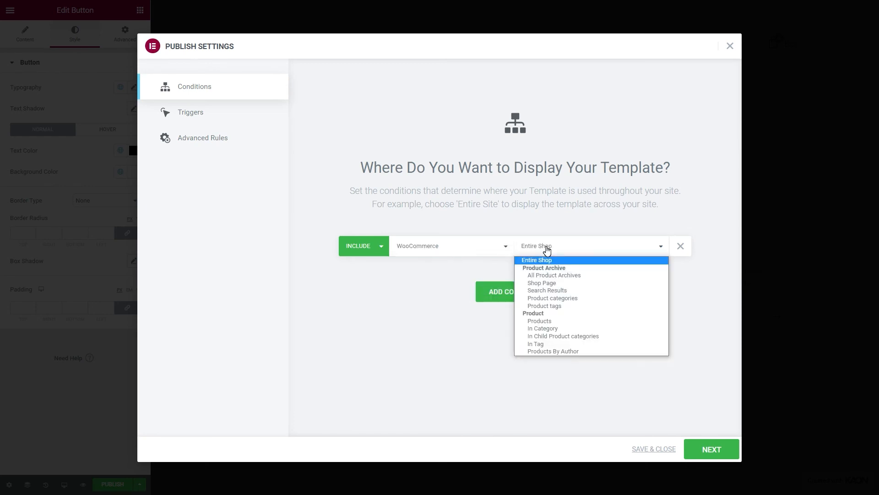
click(552, 298)
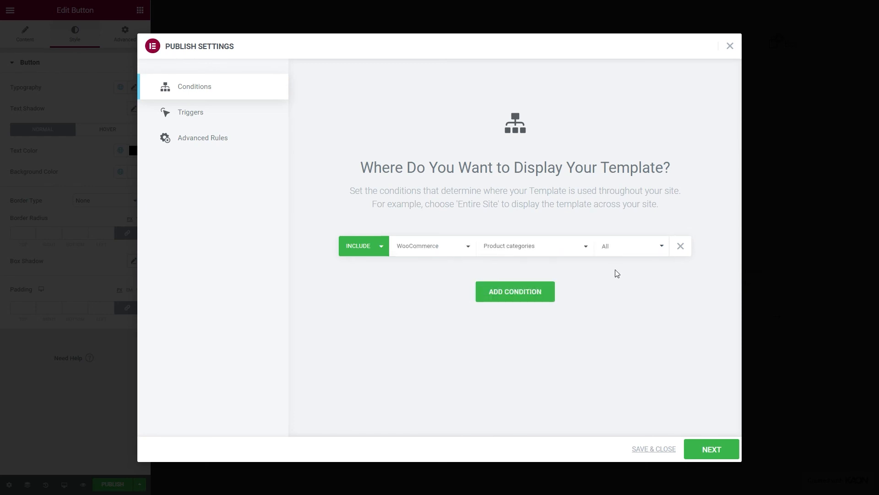
text(furnitu)
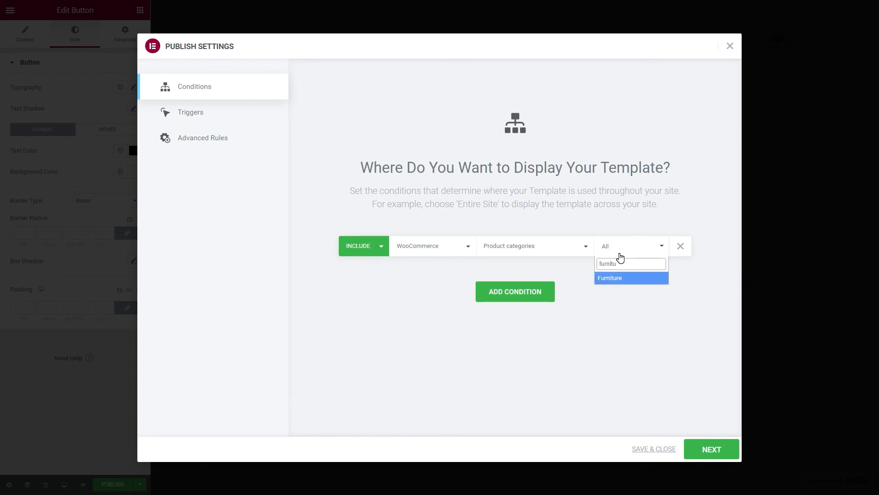
click(610, 277)
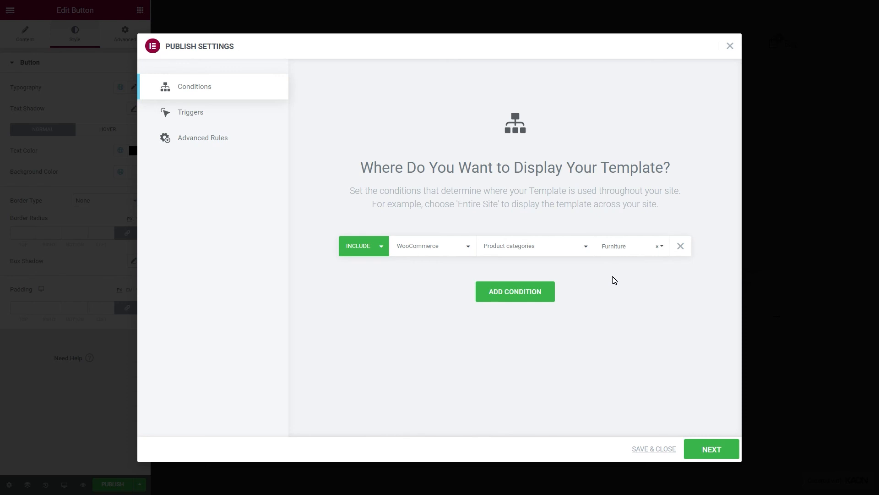
click(190, 111)
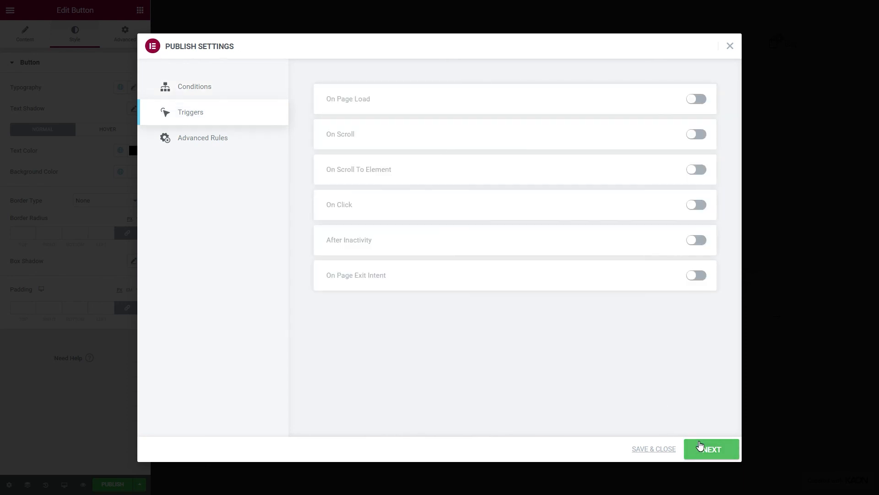
- Trigger the popup on page load within 30 seconds, after 2 page views, and save
click(696, 99)
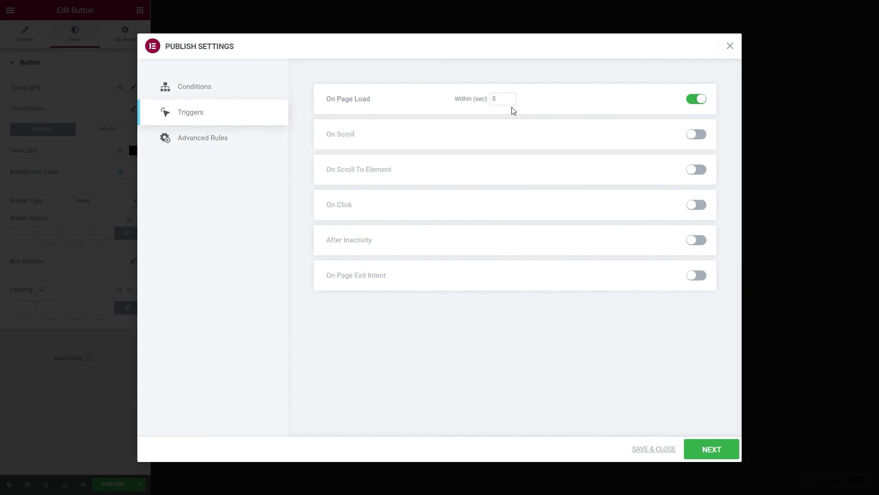
text(30)
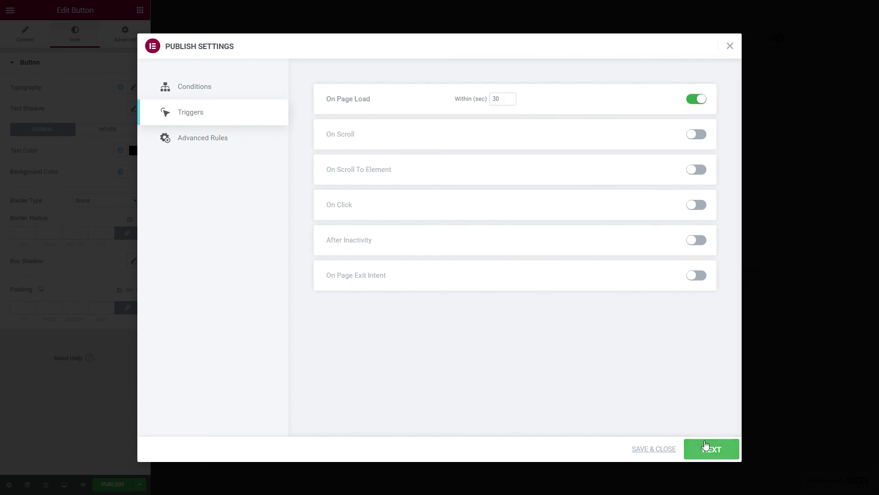
click(203, 137)
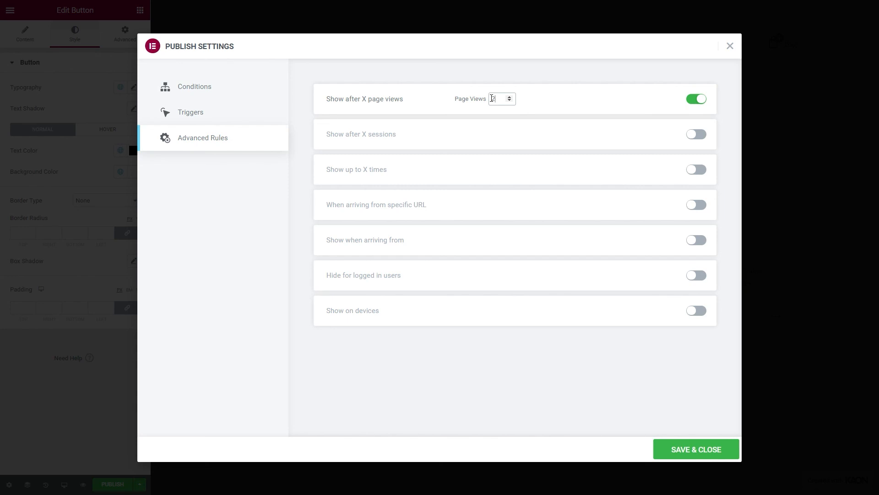
text(2)
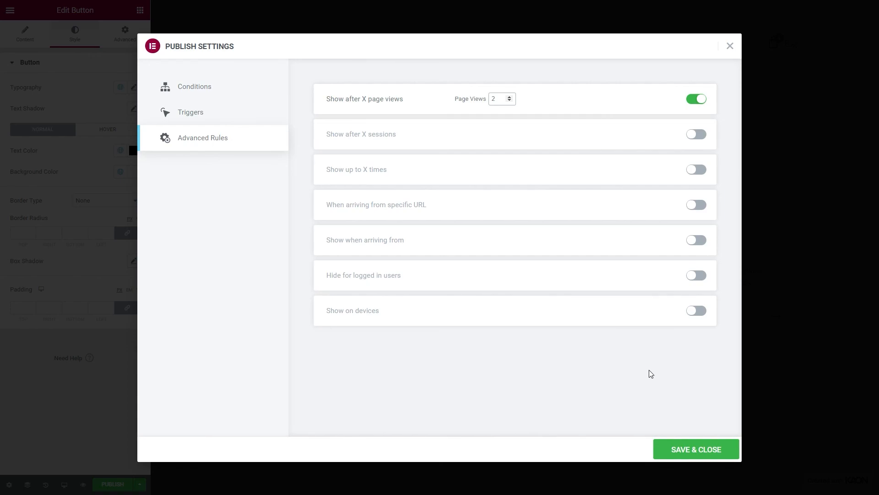
click(695, 449)
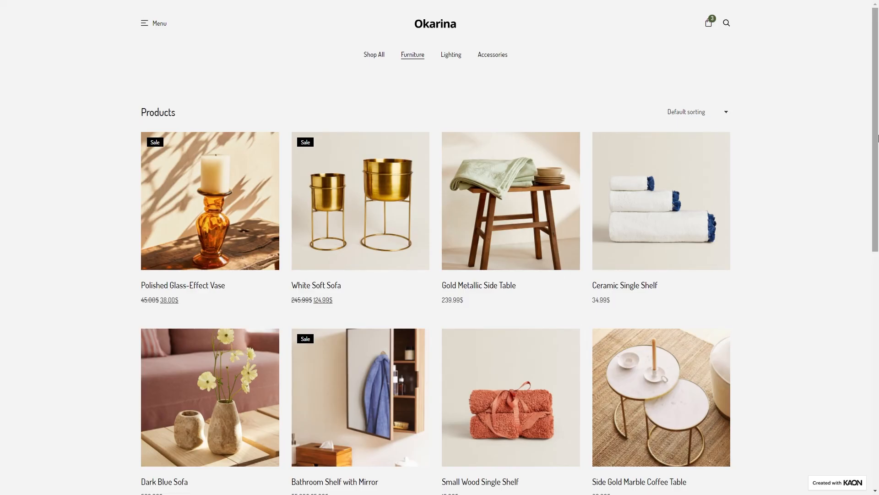
- Scroll the Furniture listing to its pagination and go to page 2
scroll(down, 3)
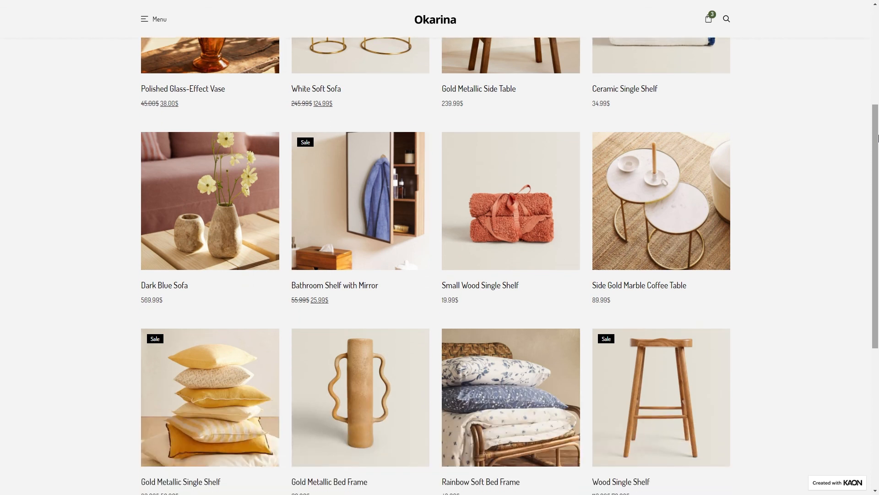
scroll(down, 3)
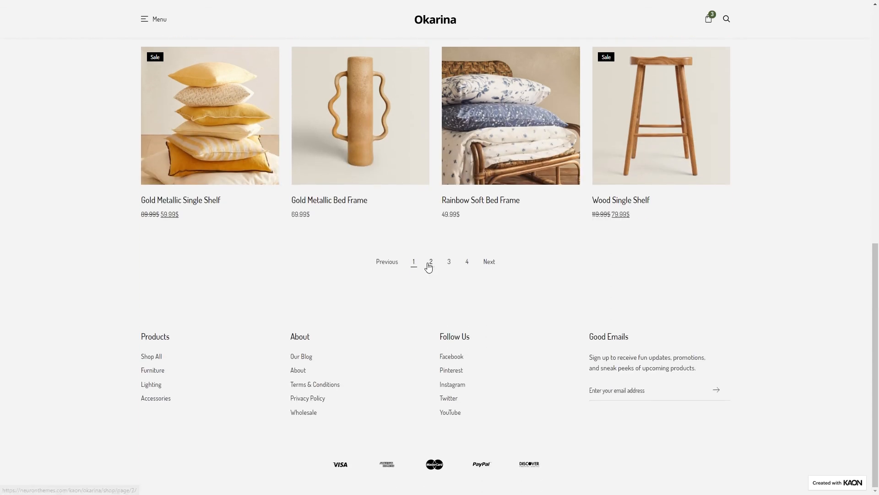
click(430, 261)
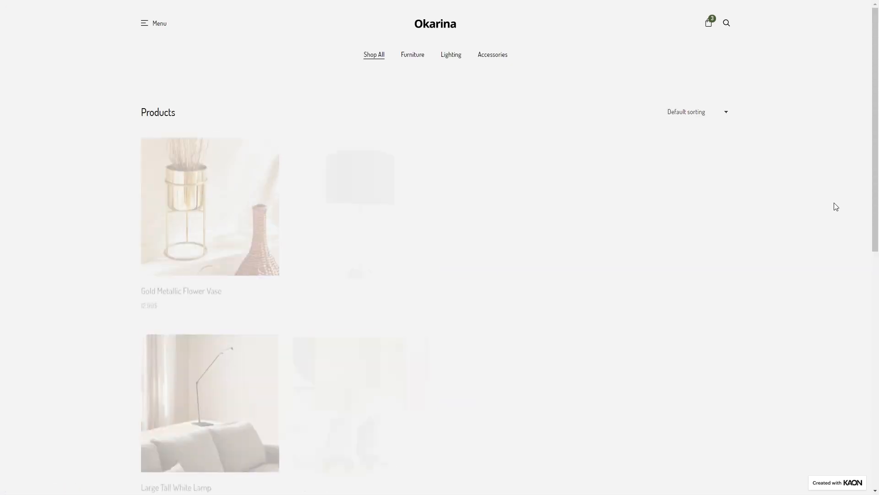